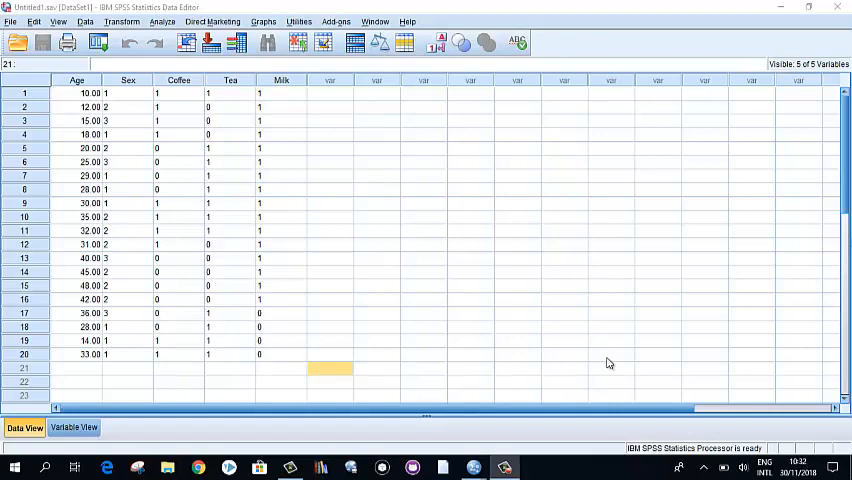
mouse_move(115, 308)
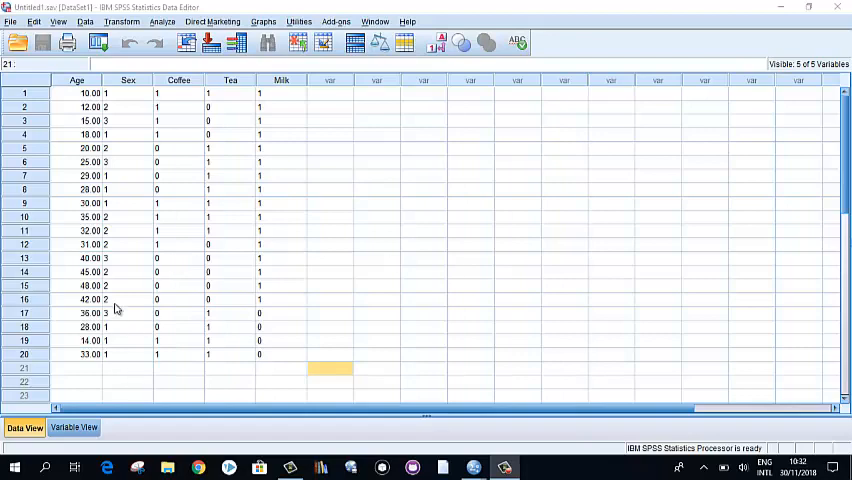
Set Age to recode into GroupedAge labelled 'Age group' and open Old and New Values
click(76, 80)
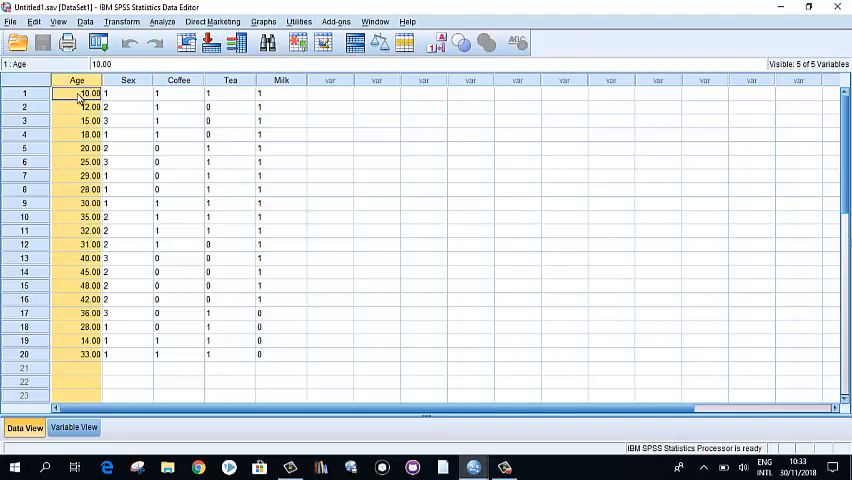
mouse_move(106, 217)
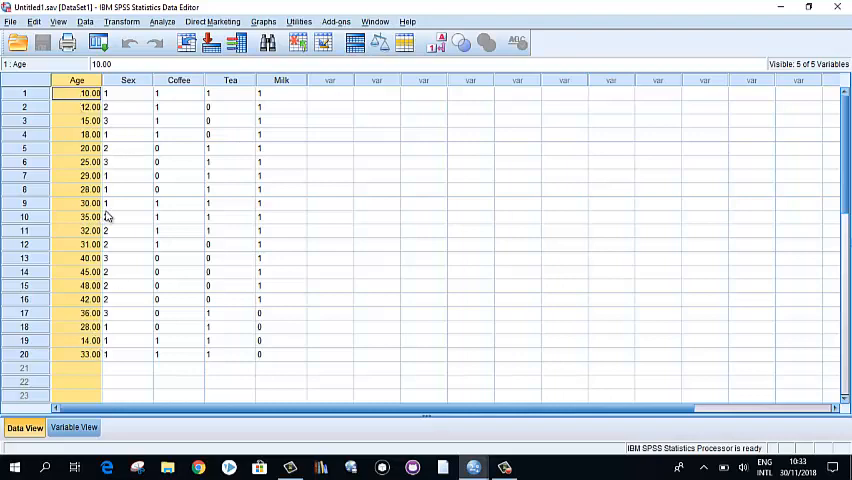
click(121, 21)
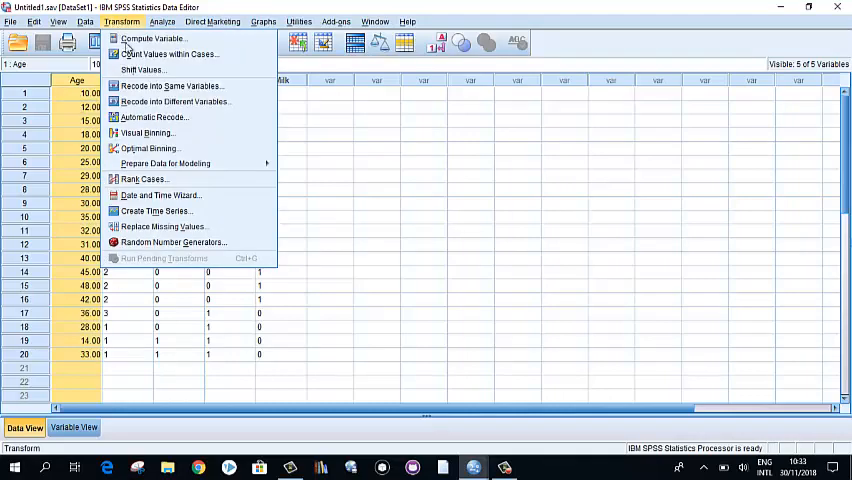
click(173, 101)
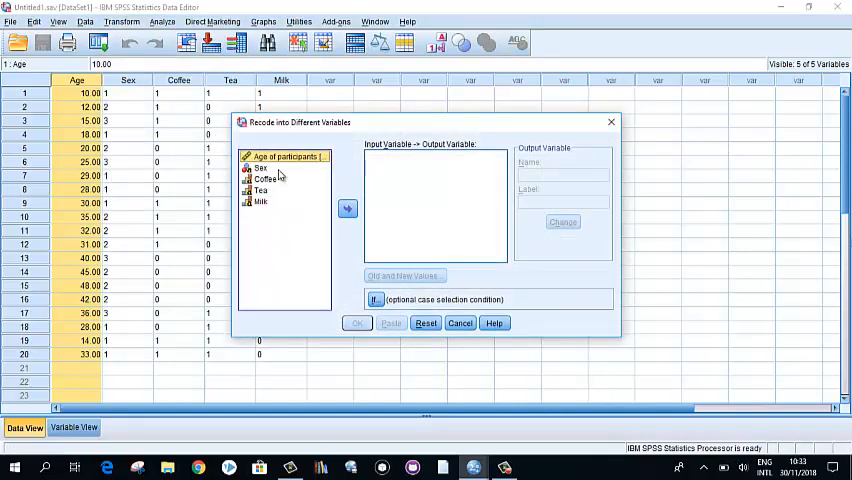
click(346, 208)
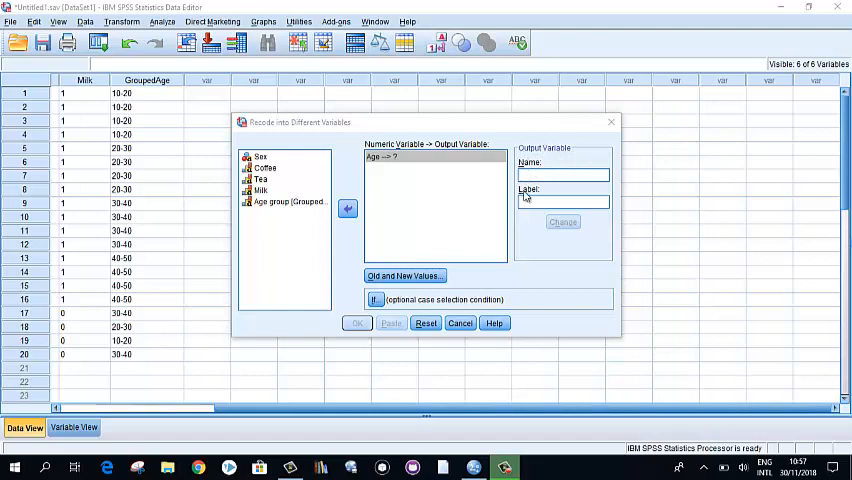
click(563, 174)
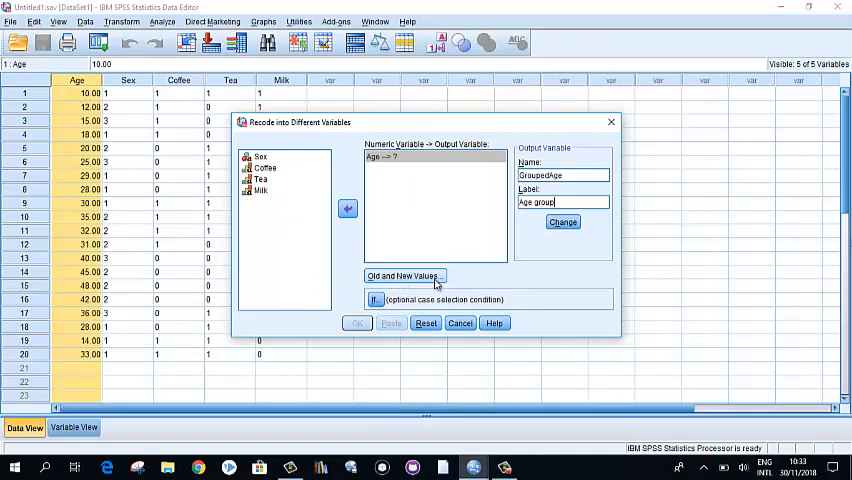
click(402, 276)
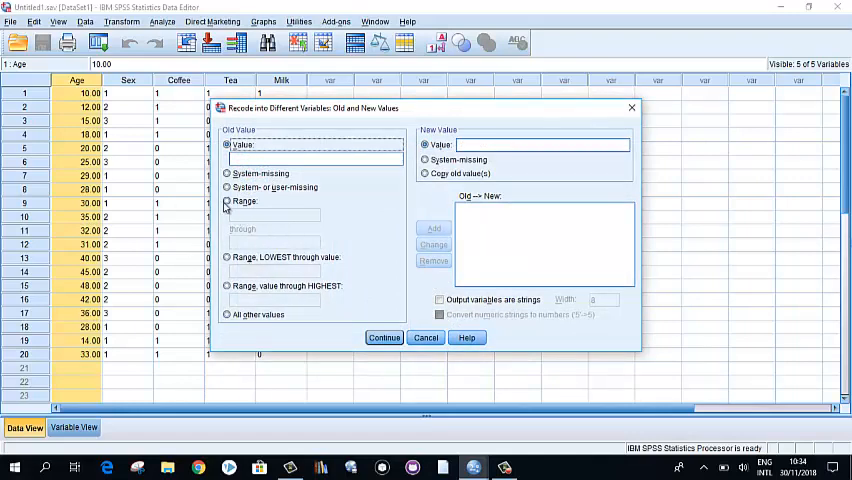
Add a rule mapping the range 10 through 19 to the string output '10-20'
click(227, 201)
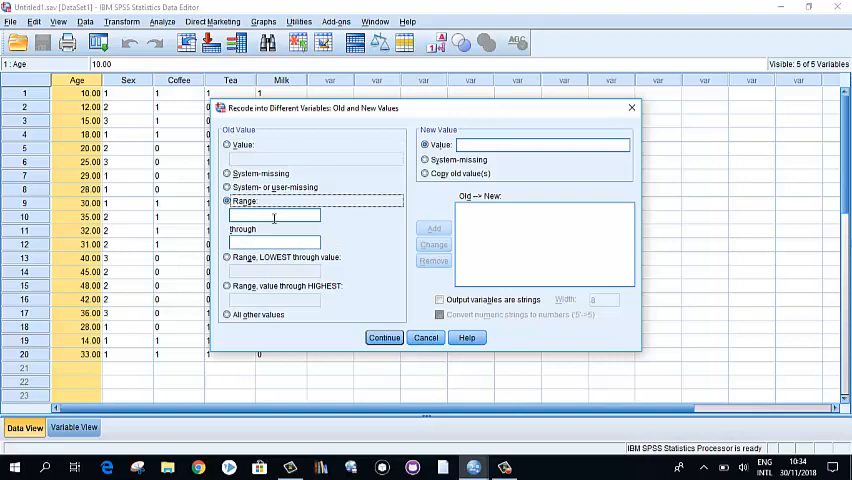
text(10)
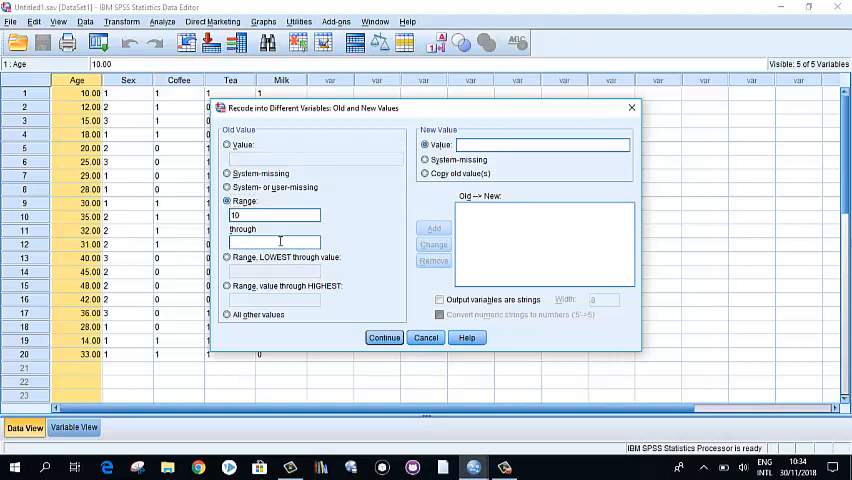
text(19)
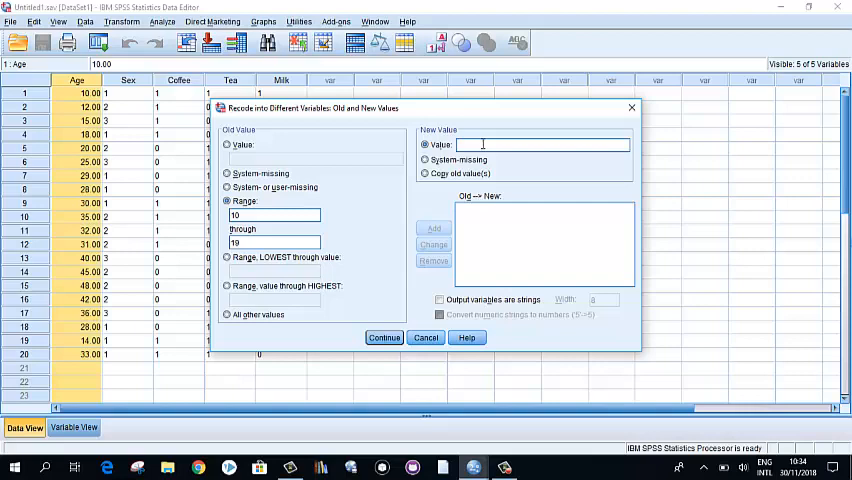
text(10-20)
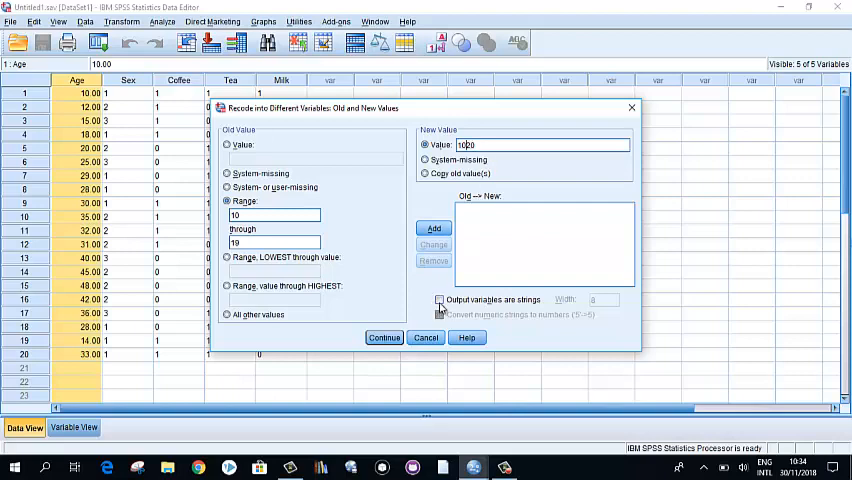
click(438, 300)
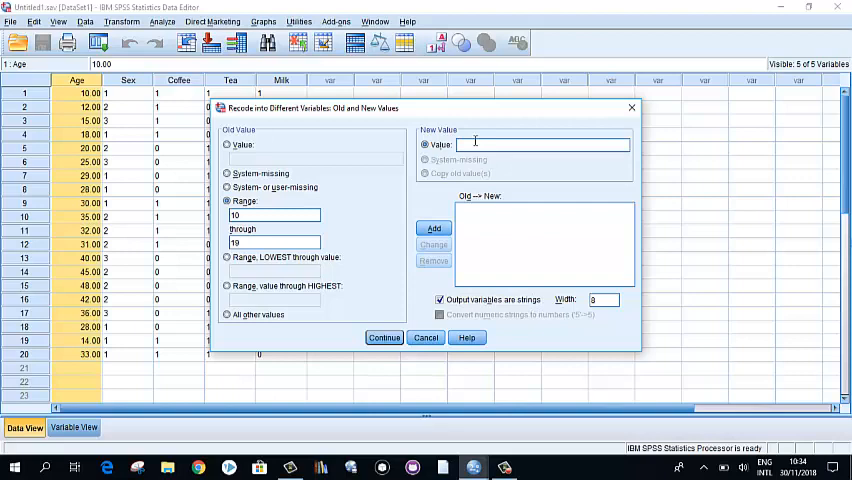
text(10)
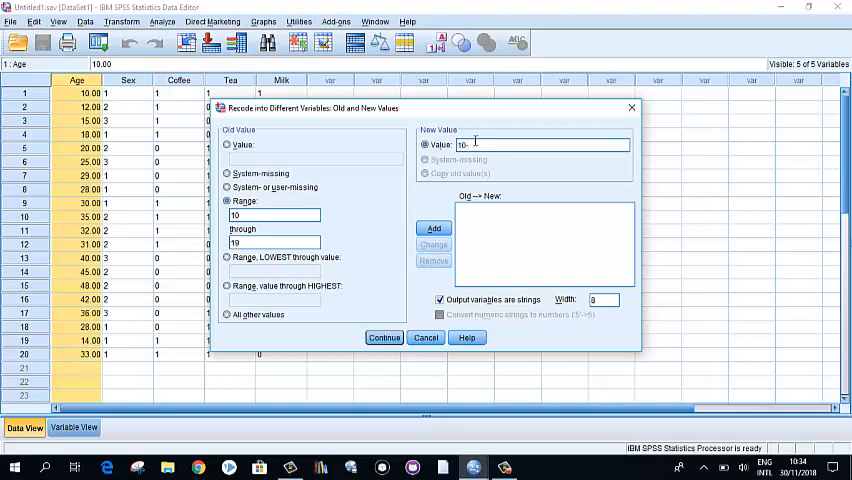
text(-20)
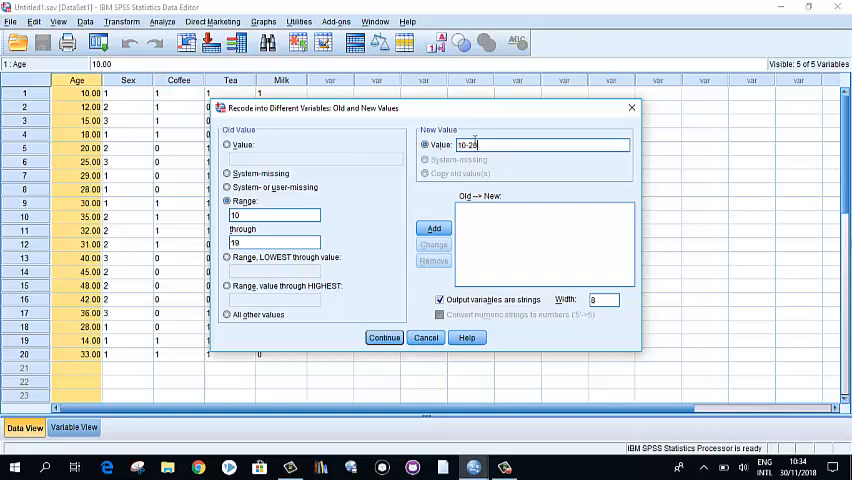
click(434, 228)
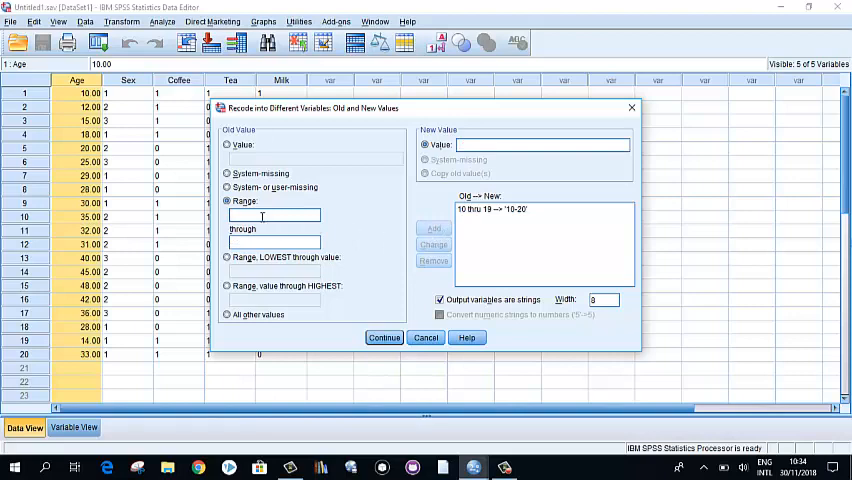
Add a rule mapping ages 20 through 29 to '20-30'
text(20)
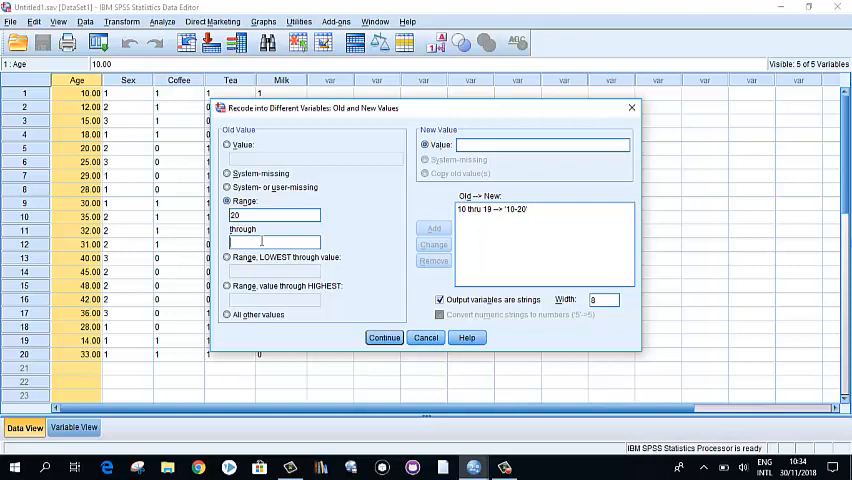
text(29)
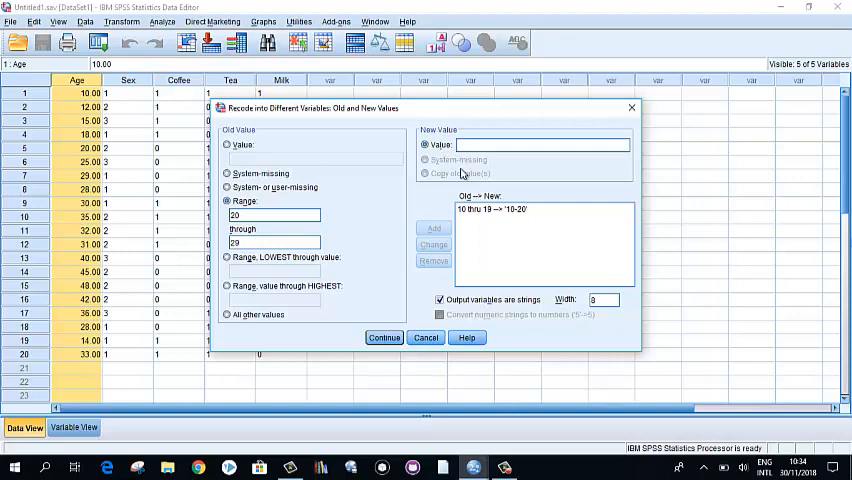
click(540, 145)
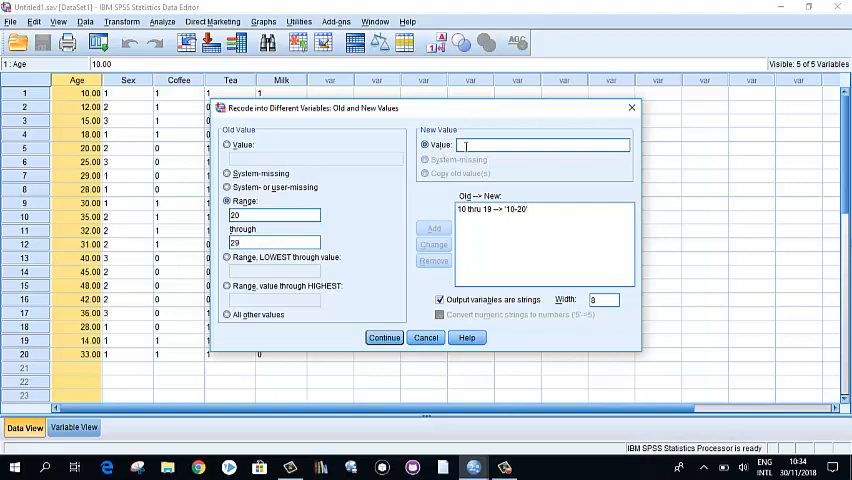
text(20-30)
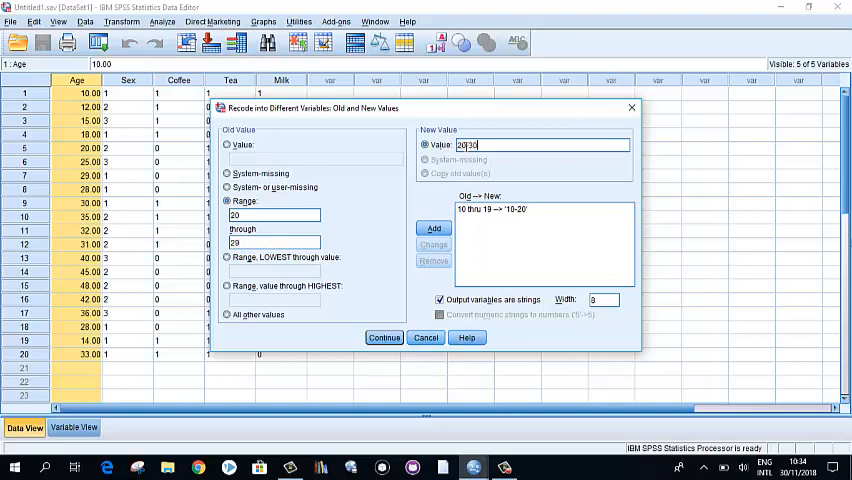
click(433, 228)
text(30)
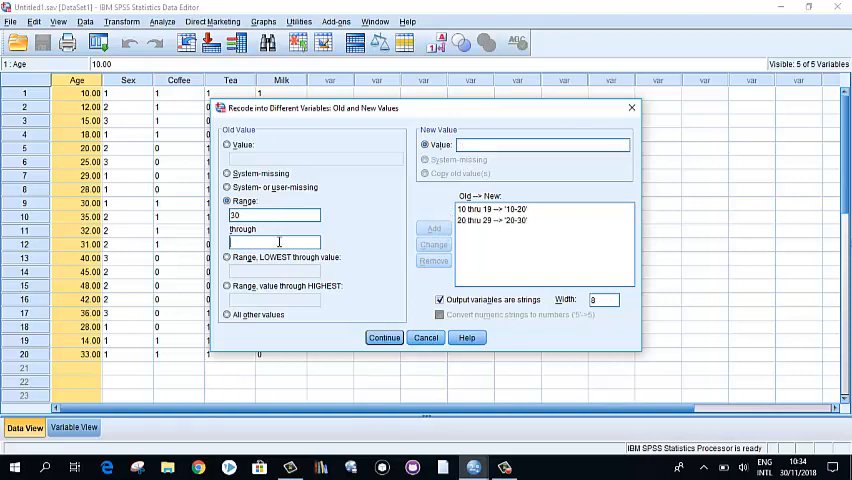
Add a rule mapping ages 30 through 39 to '30-40'
text(39)
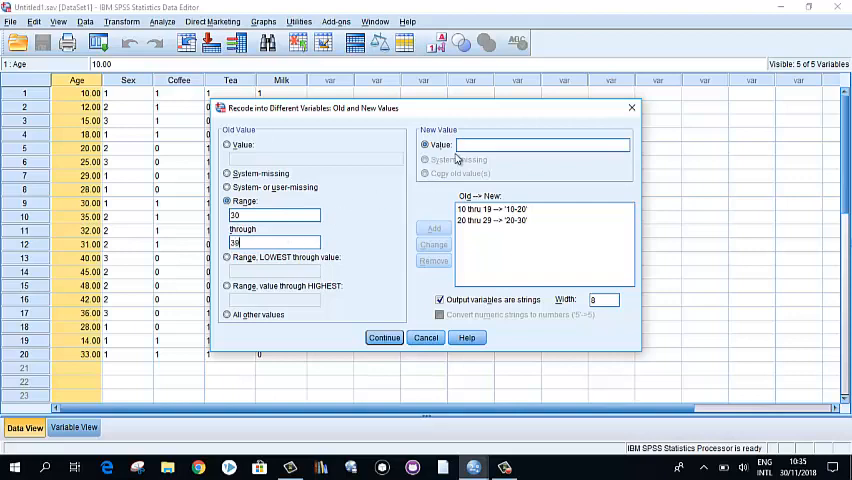
text(30)
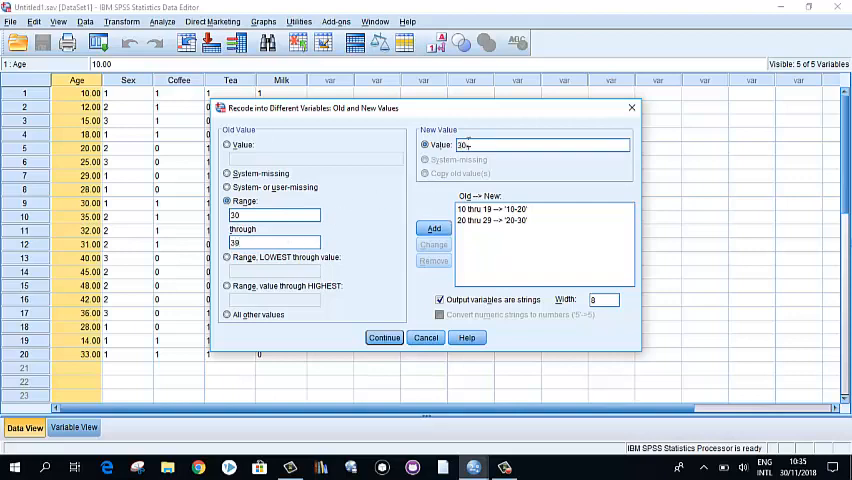
text(-40)
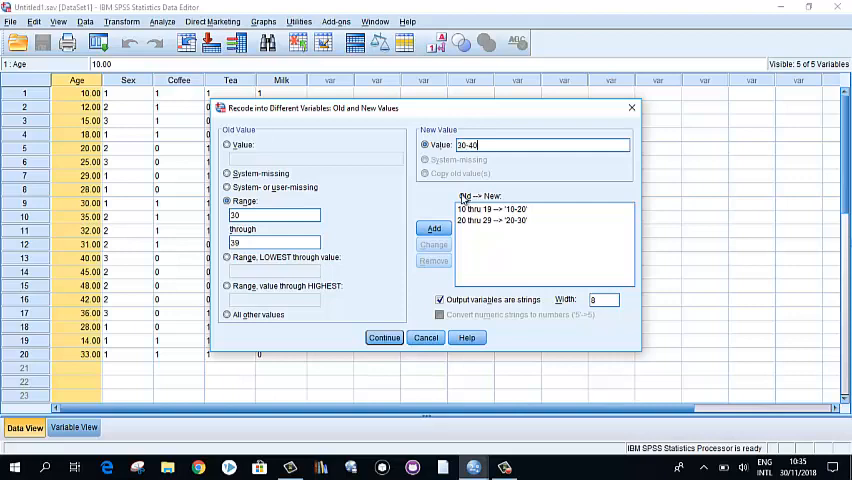
click(433, 228)
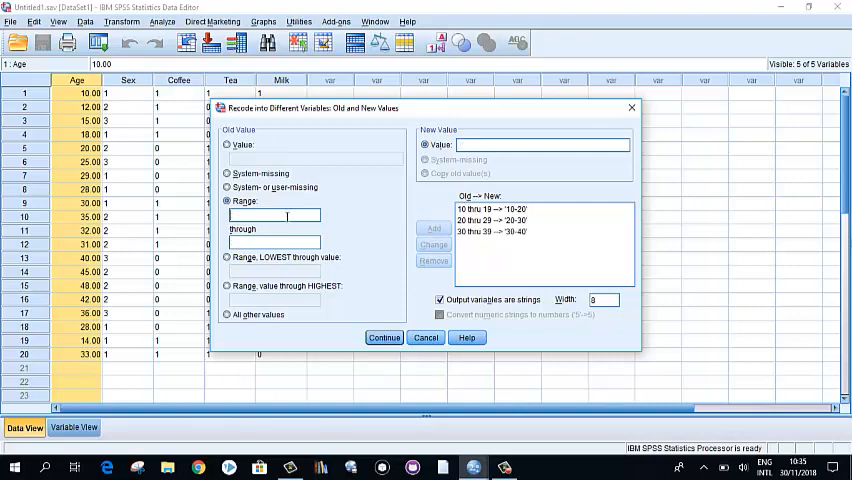
Add a rule mapping ages 40 through 49 to '40-50' and review the rules
text(40)
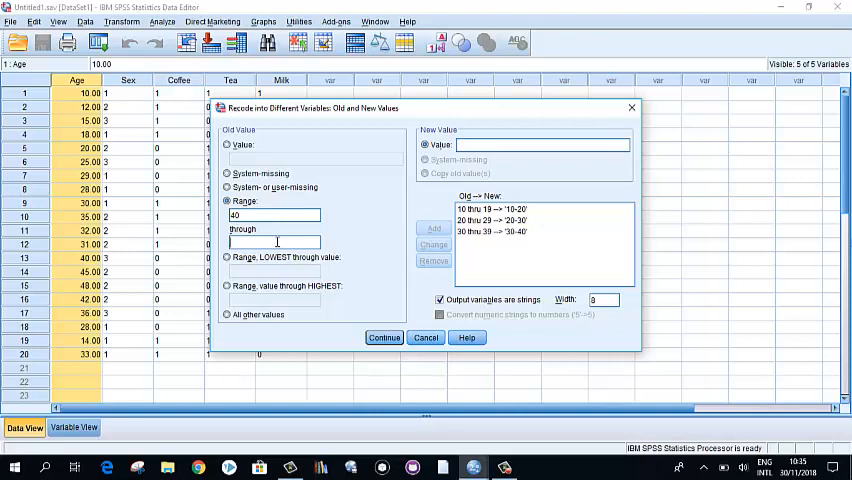
text(49)
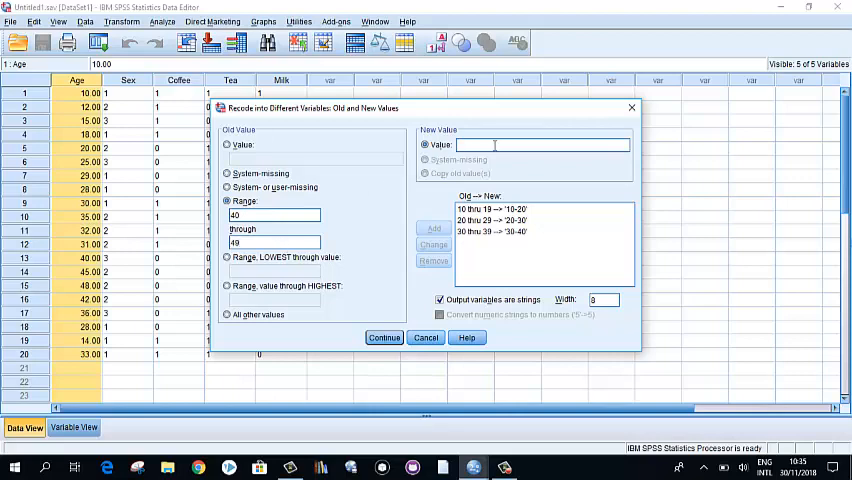
text(40-50)
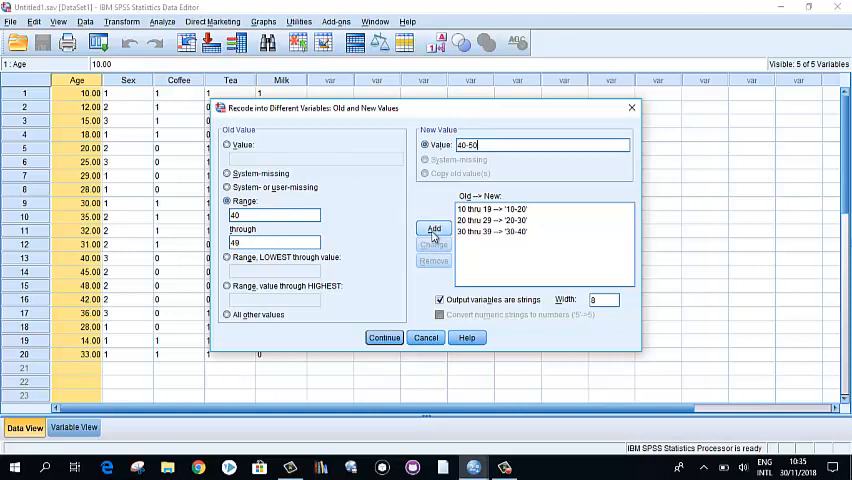
click(433, 228)
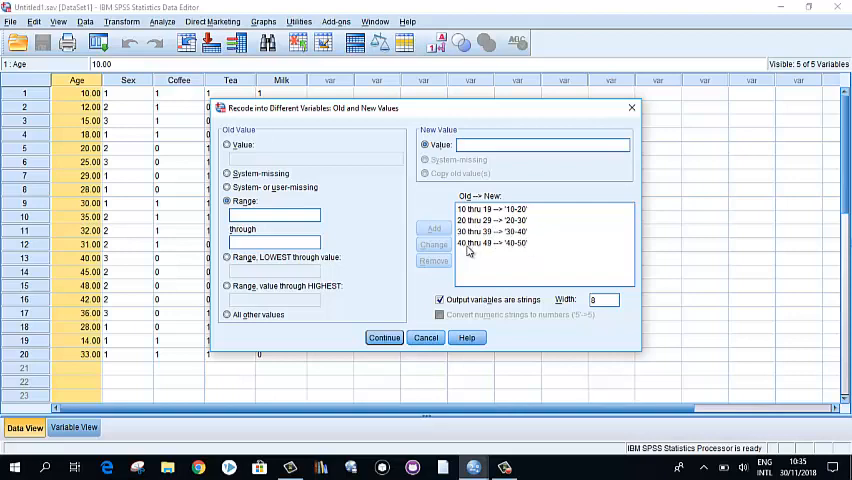
mouse_move(510, 252)
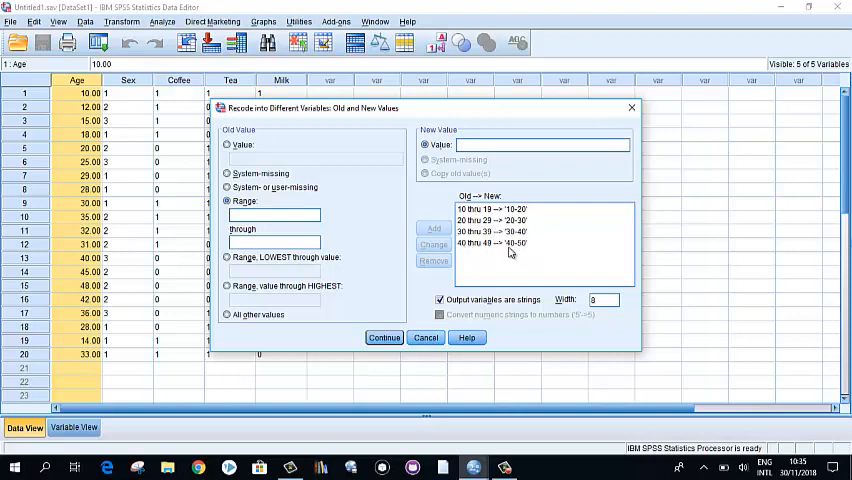
mouse_move(532, 252)
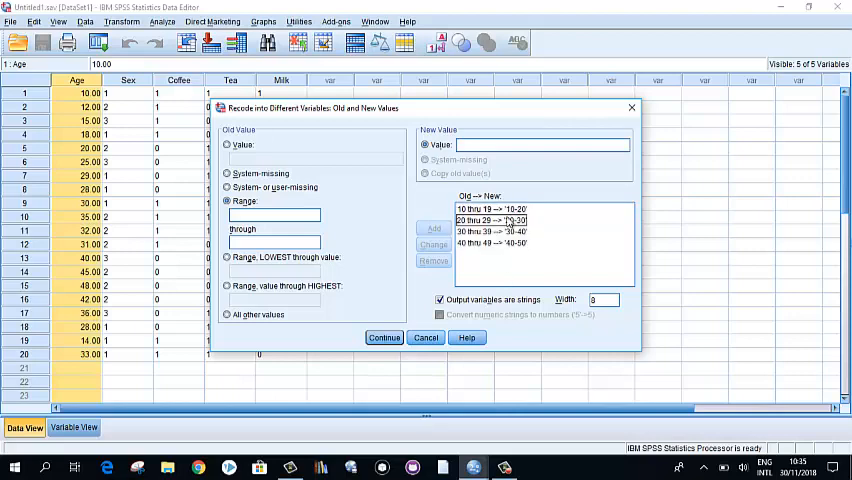
click(490, 208)
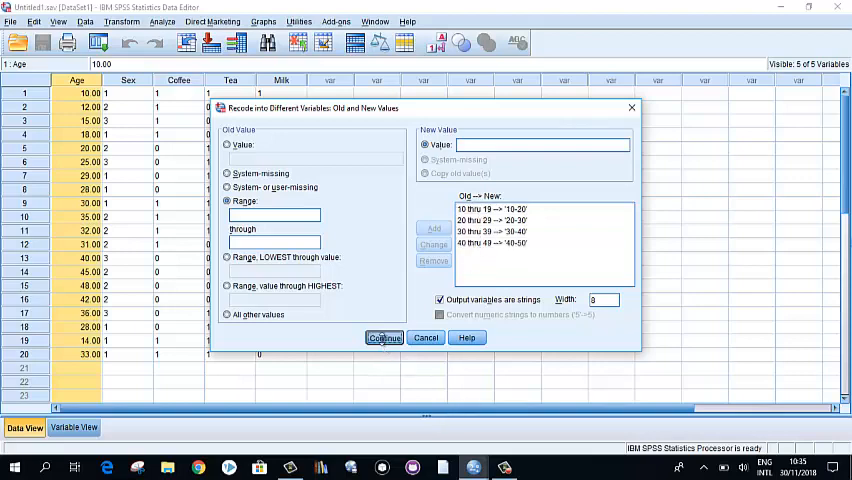
Accept the rules, apply the GroupedAge output name, and run the recode
click(384, 337)
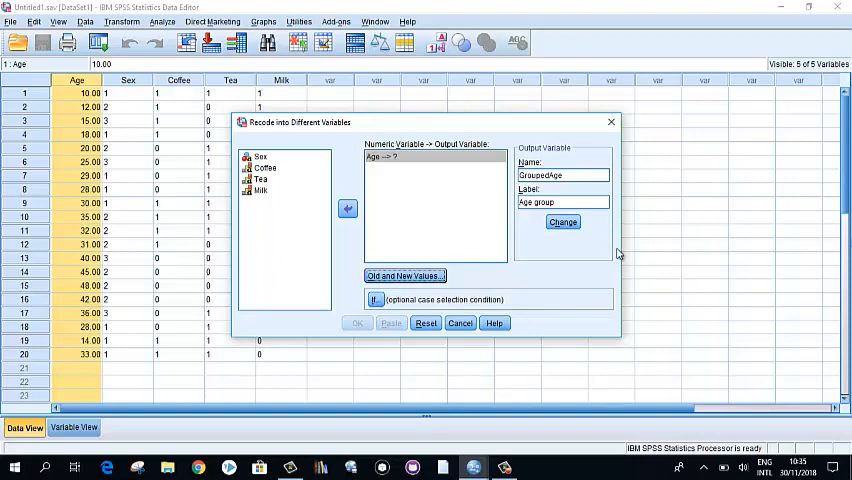
mouse_move(541, 247)
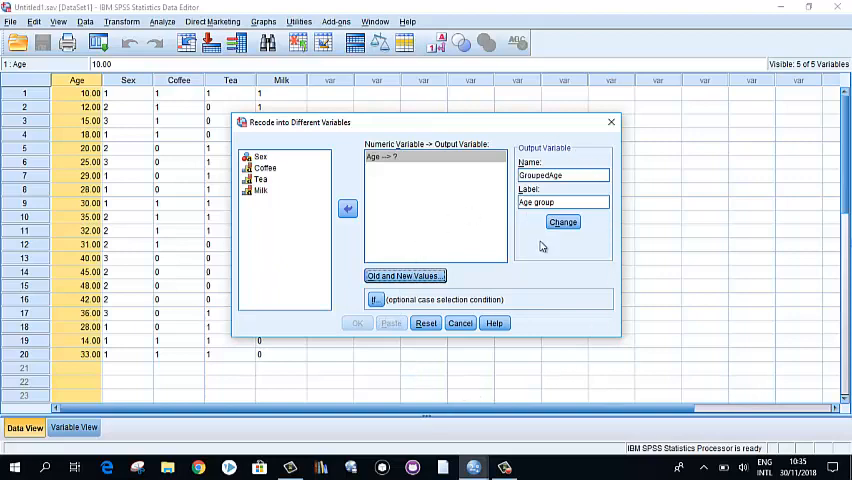
click(562, 222)
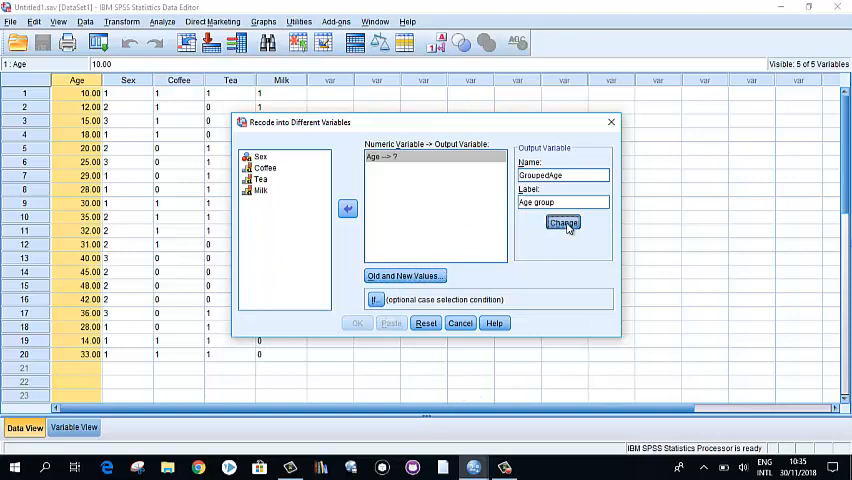
click(563, 222)
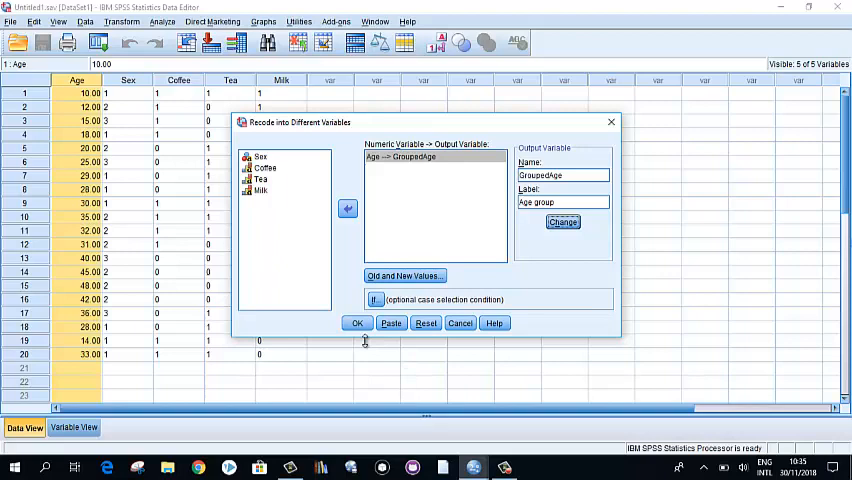
click(357, 323)
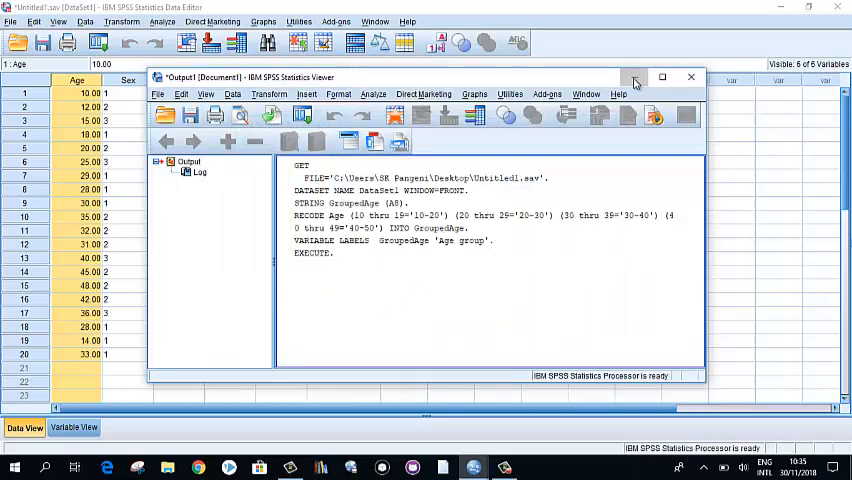
Minimize the output viewer and inspect the GroupedAge age-range column in the Data Editor
click(690, 77)
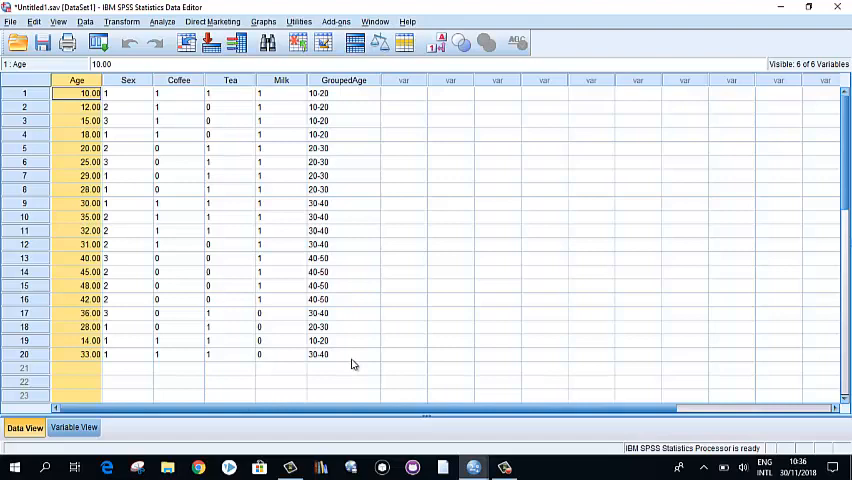
click(497, 272)
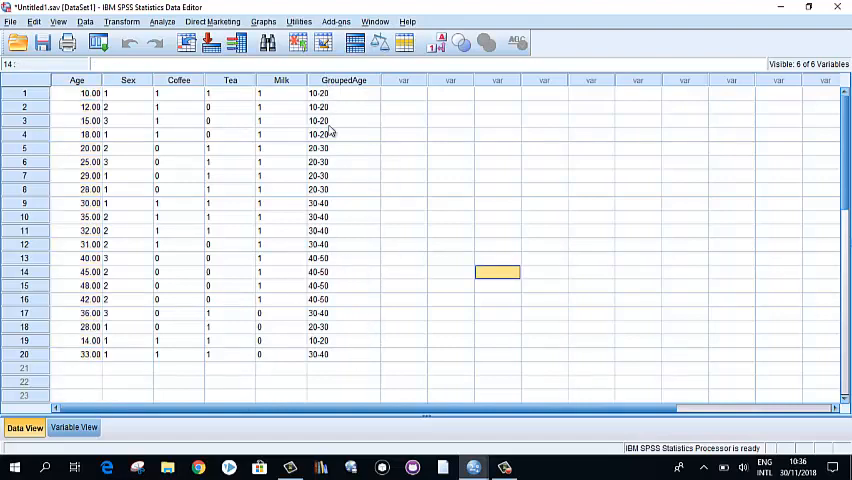
mouse_move(370, 216)
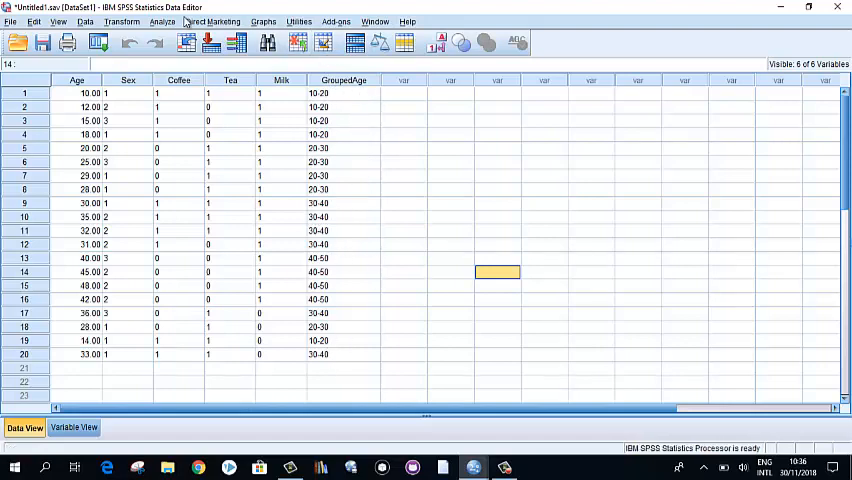
Run Frequencies on Age group, showing counts 5, 5, 6 and 4 per range
click(162, 21)
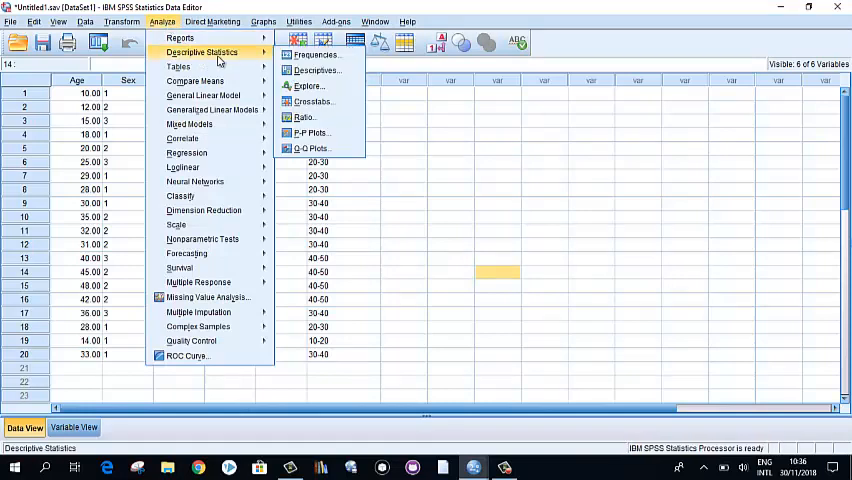
click(316, 55)
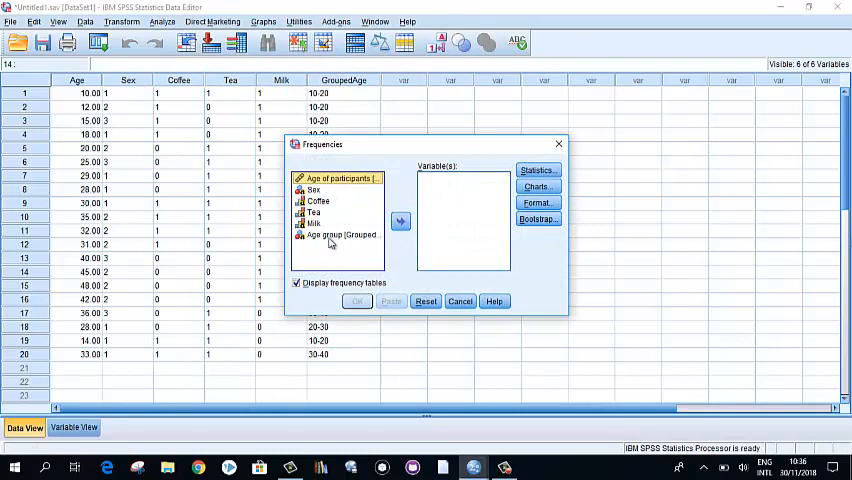
click(340, 234)
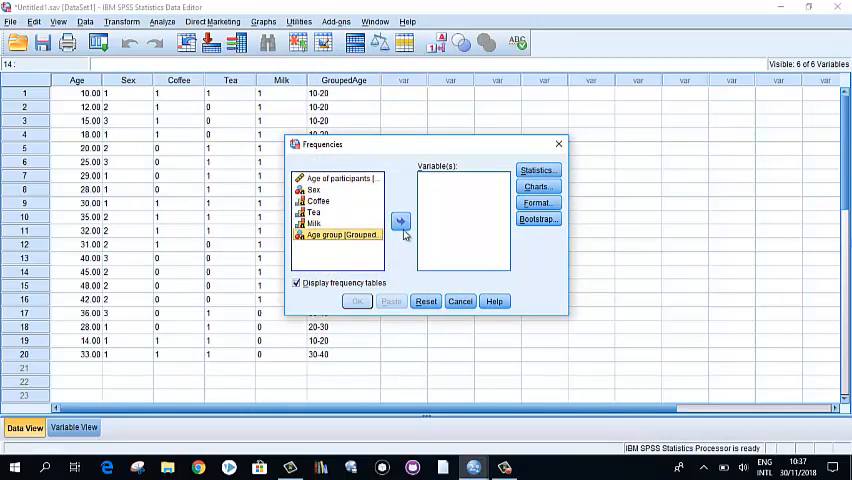
click(400, 221)
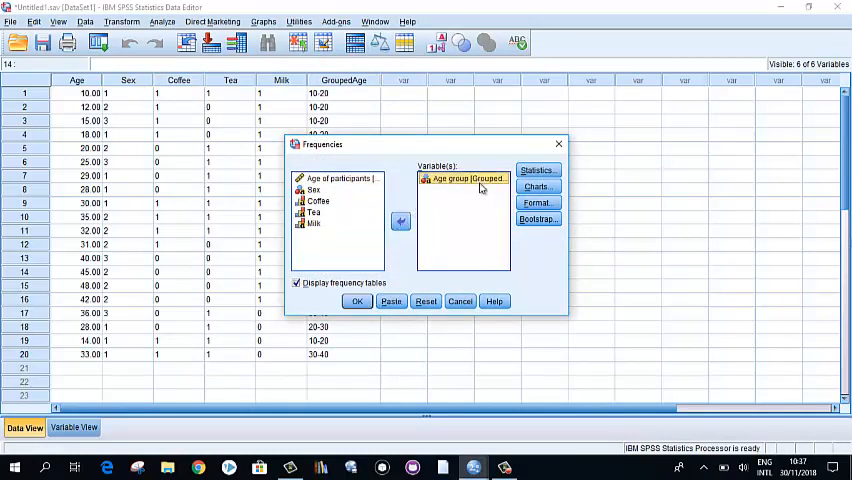
mouse_move(447, 276)
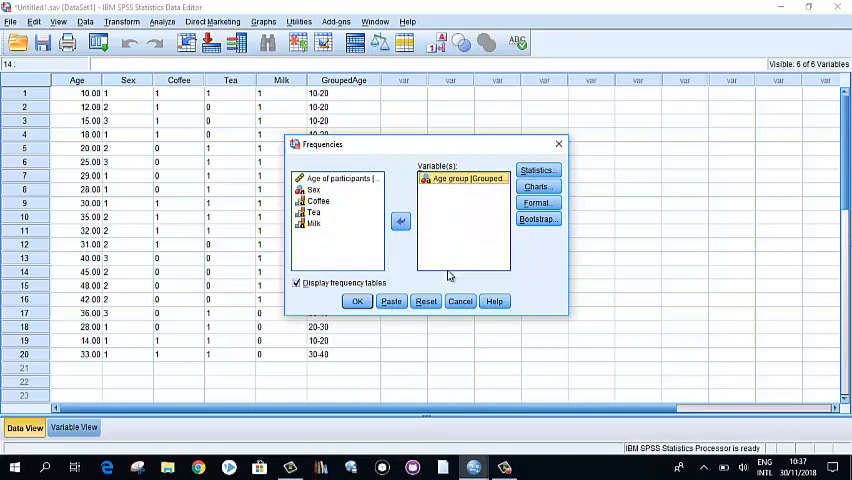
mouse_move(455, 237)
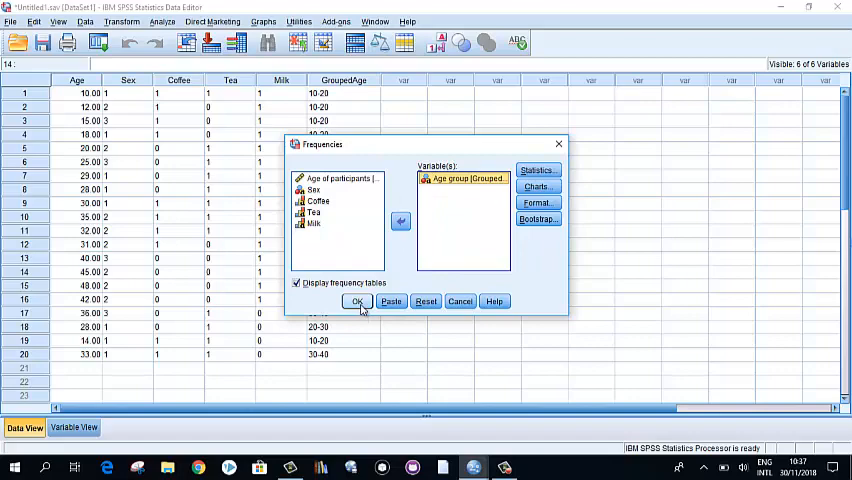
click(357, 301)
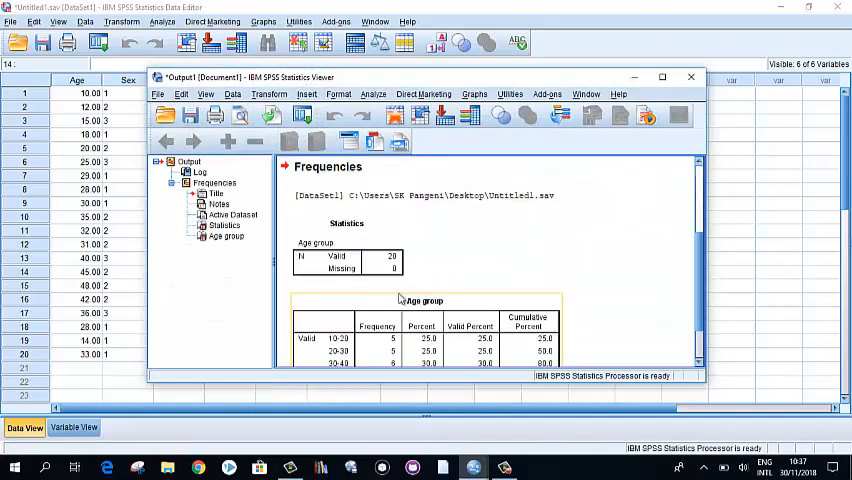
scroll(down, 3)
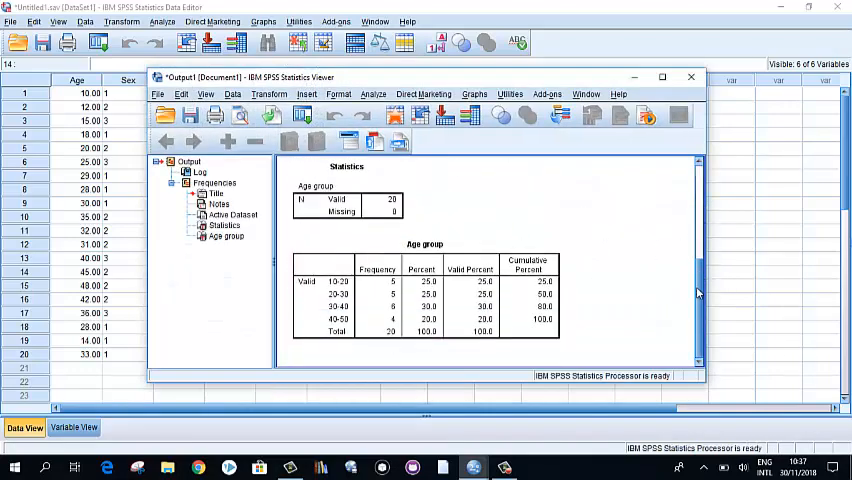